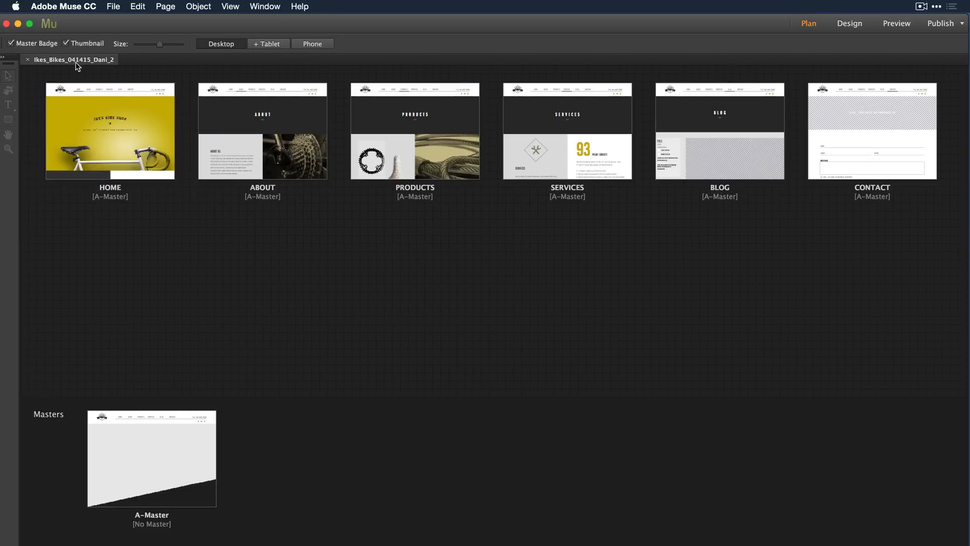
- Open the Ike's Bikes HOME page thumbnail in Design view
{"action": "double_click", "coordinate": [110, 130]}
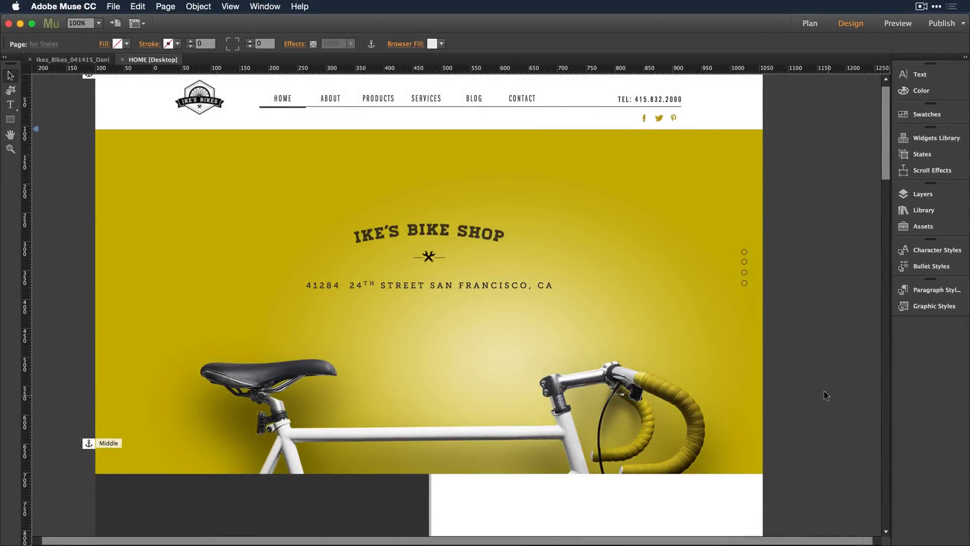
{"action": "mouse_move", "coordinate": [158, 33]}
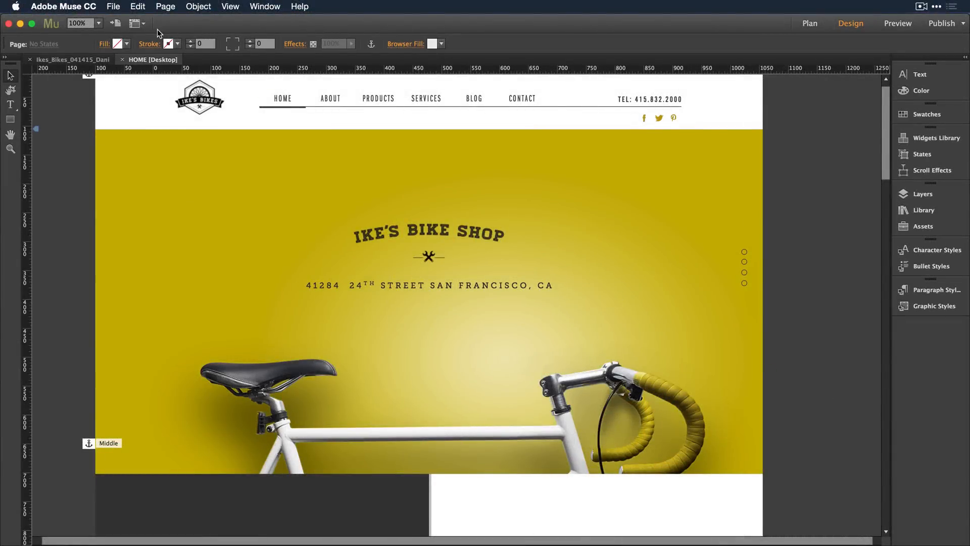
- Browse the Add/Remove Web Fonts catalogue: Typekit, Edge Web Fonts and Self-Hosted options
{"action": "left_click", "coordinate": [113, 6]}
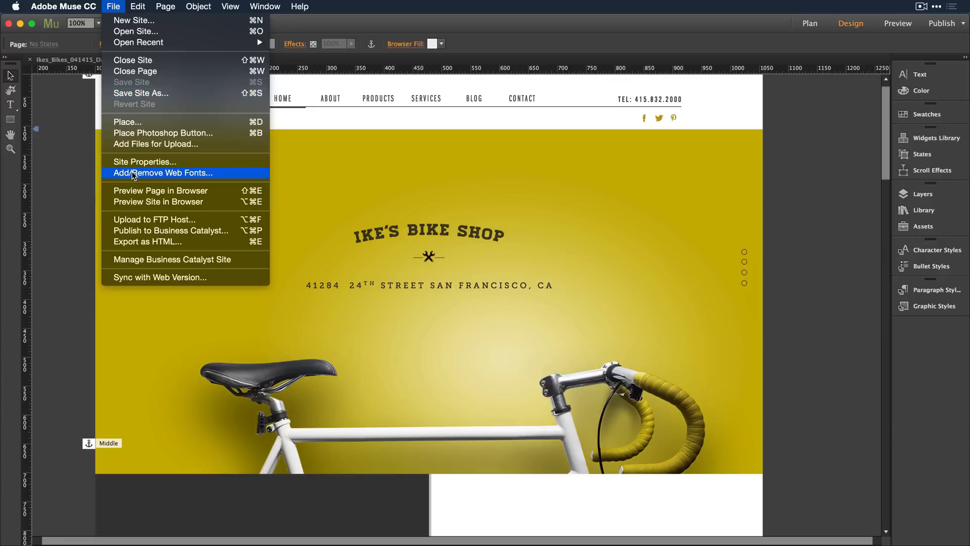
{"action": "left_click", "coordinate": [162, 173]}
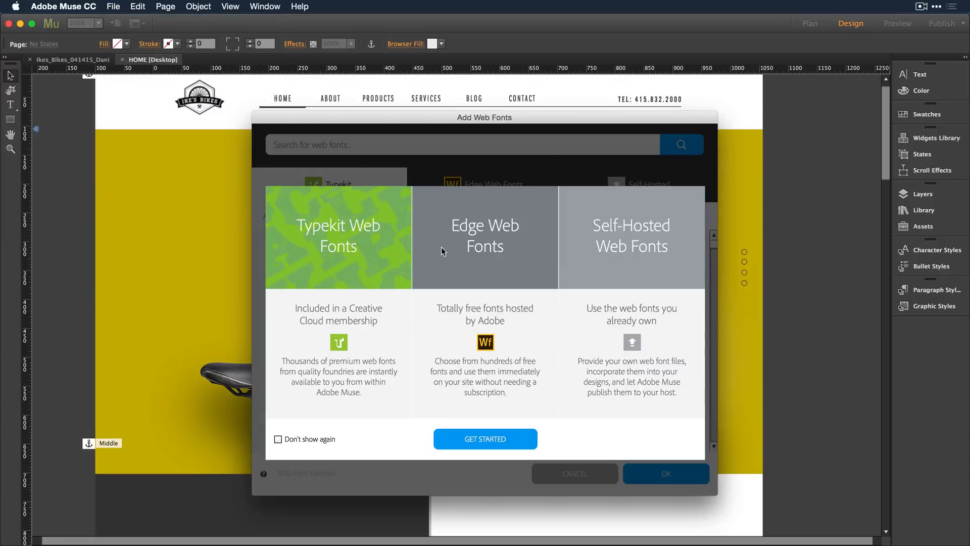
{"action": "left_click", "coordinate": [485, 438]}
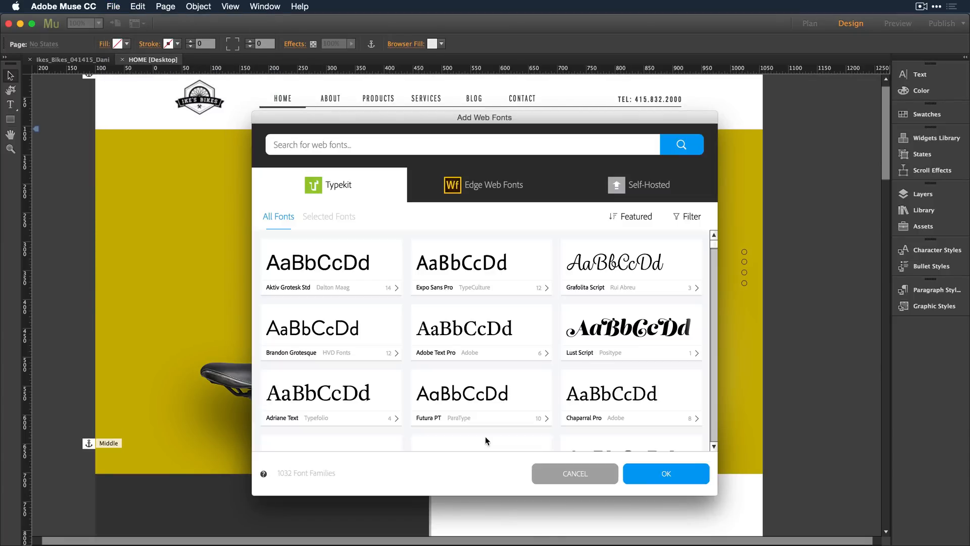
{"action": "left_click", "coordinate": [482, 396]}
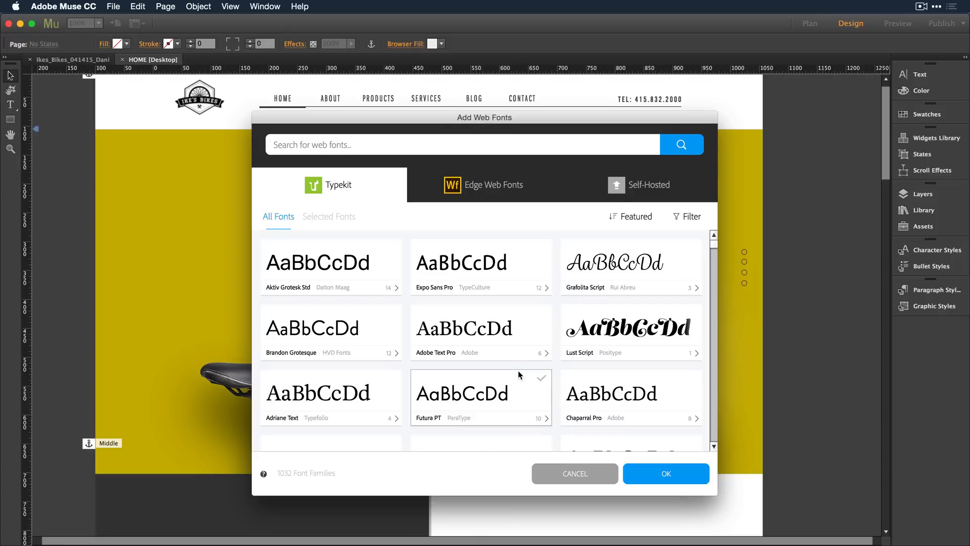
{"action": "left_click", "coordinate": [493, 184]}
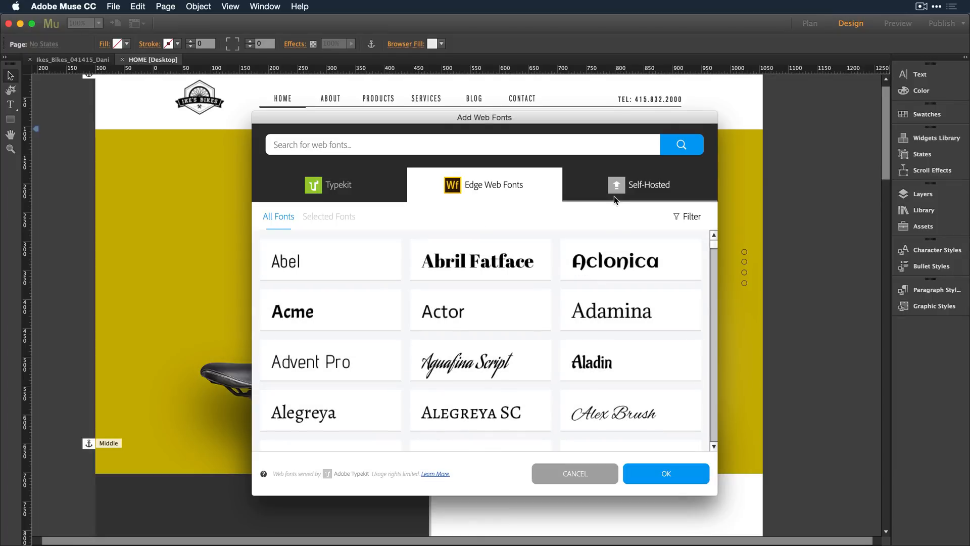
{"action": "left_click", "coordinate": [648, 184]}
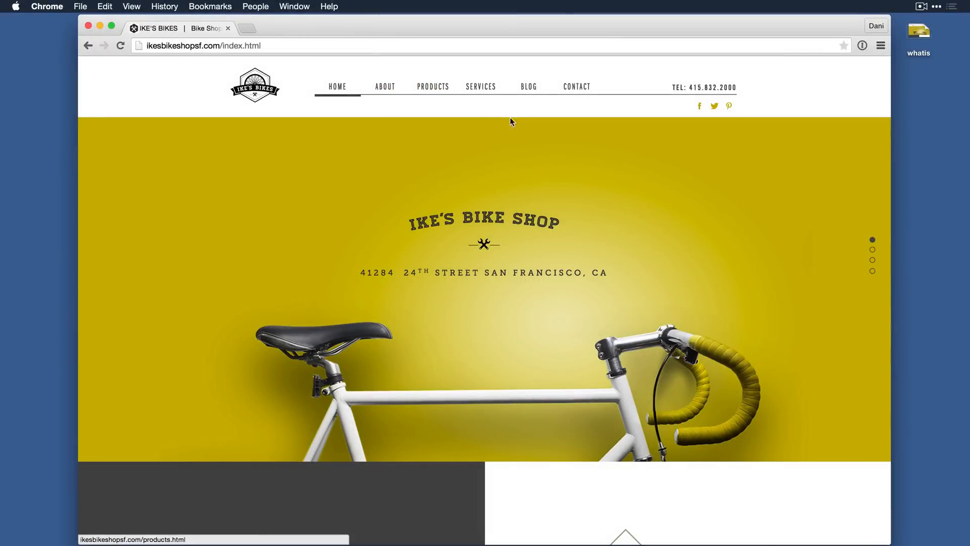
- On the live About page, open the photo lightbox and advance to the next photo
{"action": "left_click", "coordinate": [872, 250]}
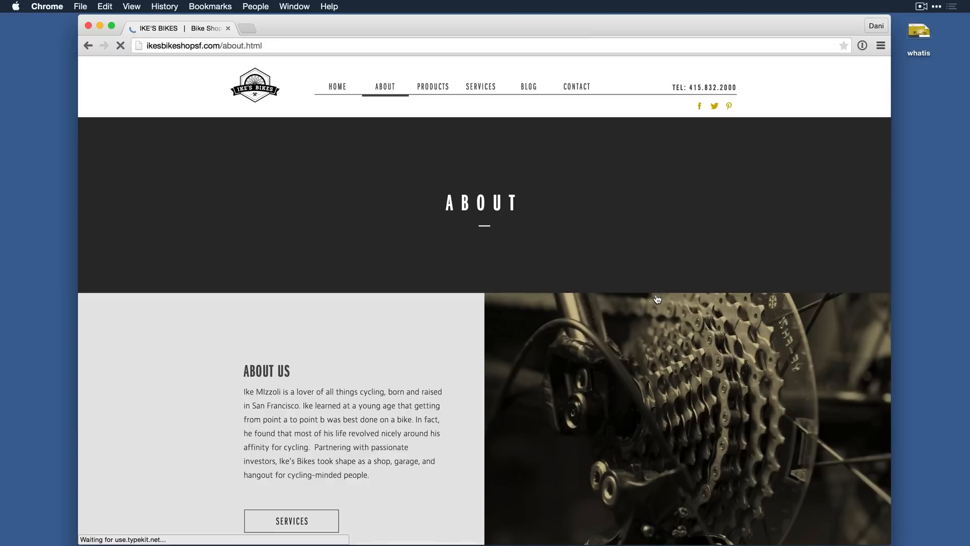
{"action": "scroll", "scroll_direction": "down", "scroll_amount": 3}
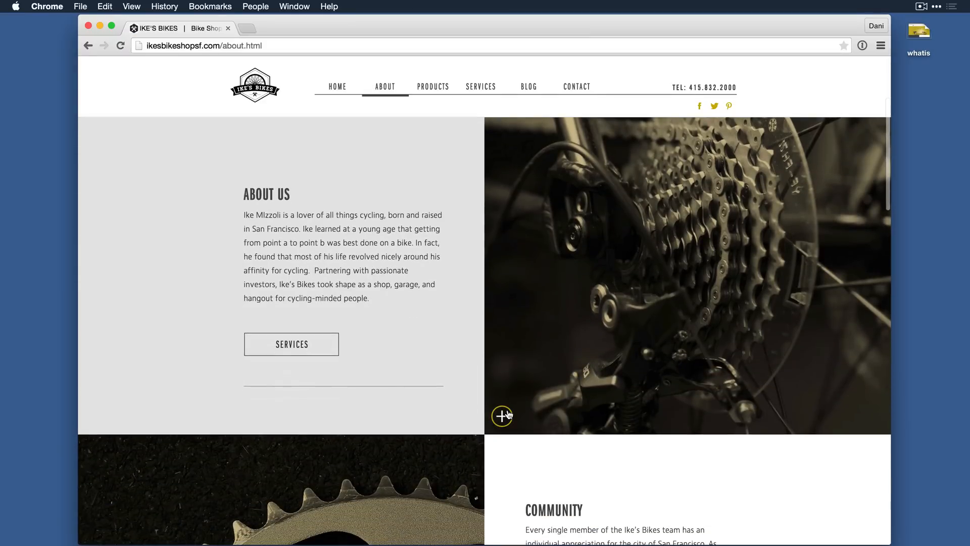
{"action": "left_click", "coordinate": [502, 415]}
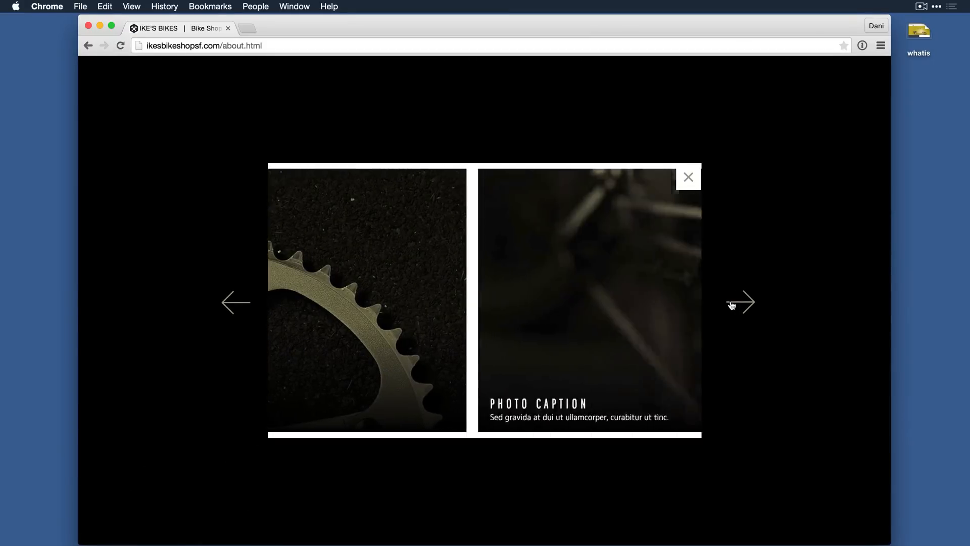
{"action": "left_click", "coordinate": [740, 303]}
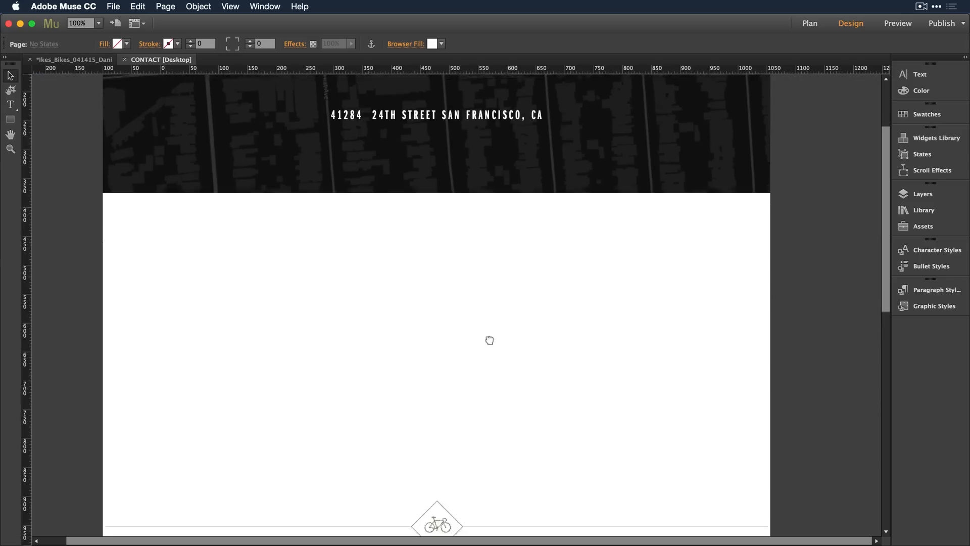
- Drag the Simple Contact form widget from the Widgets Library onto the CONTACT page
{"action": "left_click", "coordinate": [936, 137]}
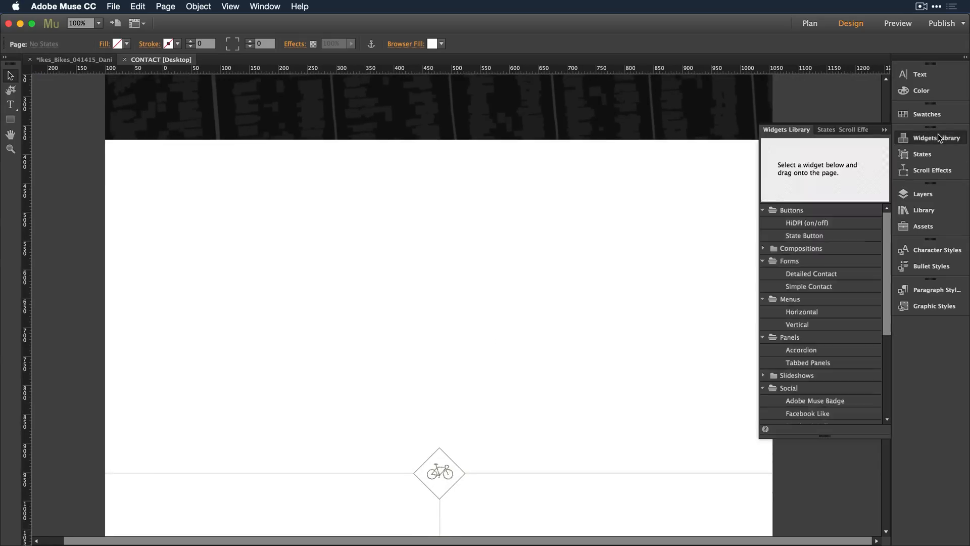
{"action": "mouse_move", "coordinate": [806, 278]}
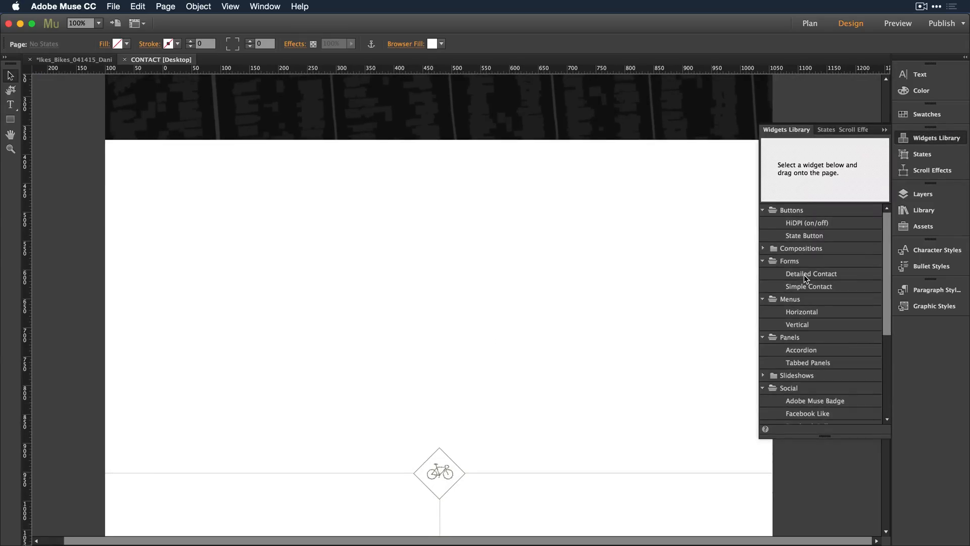
{"action": "left_click_drag", "start_coordinate": [807, 286], "coordinate": [508, 279]}
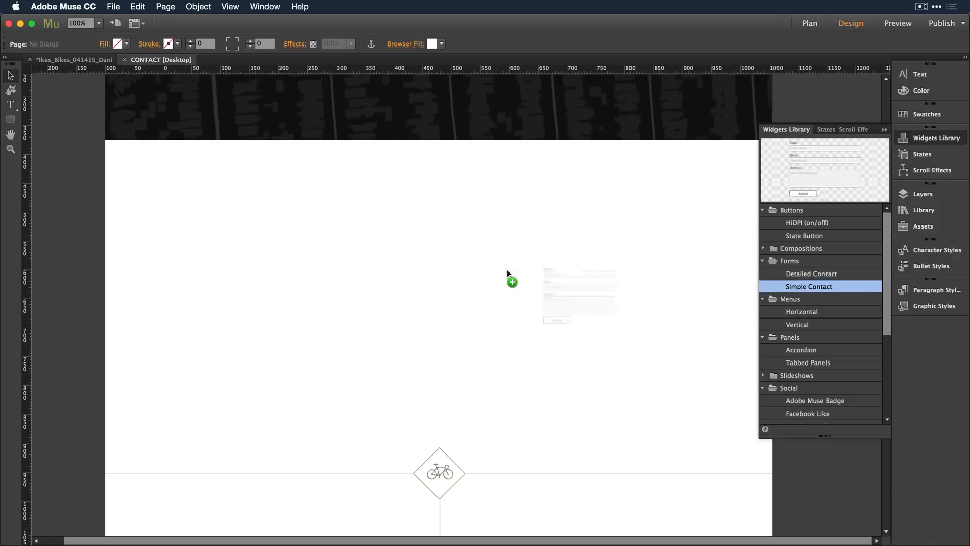
{"action": "left_click", "coordinate": [512, 282]}
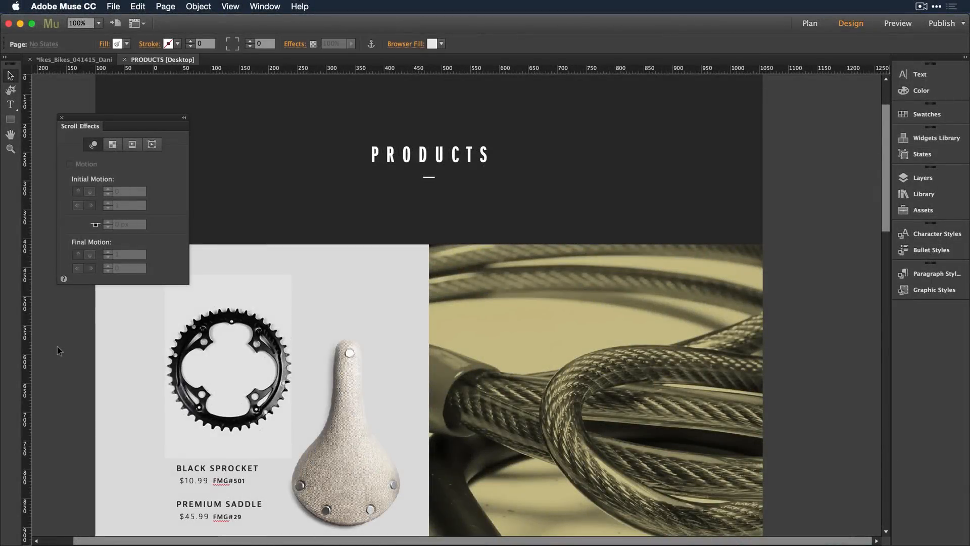
- Show the PRODUCTS page in Design view with its Scroll Effects panel
{"action": "left_click", "coordinate": [228, 366]}
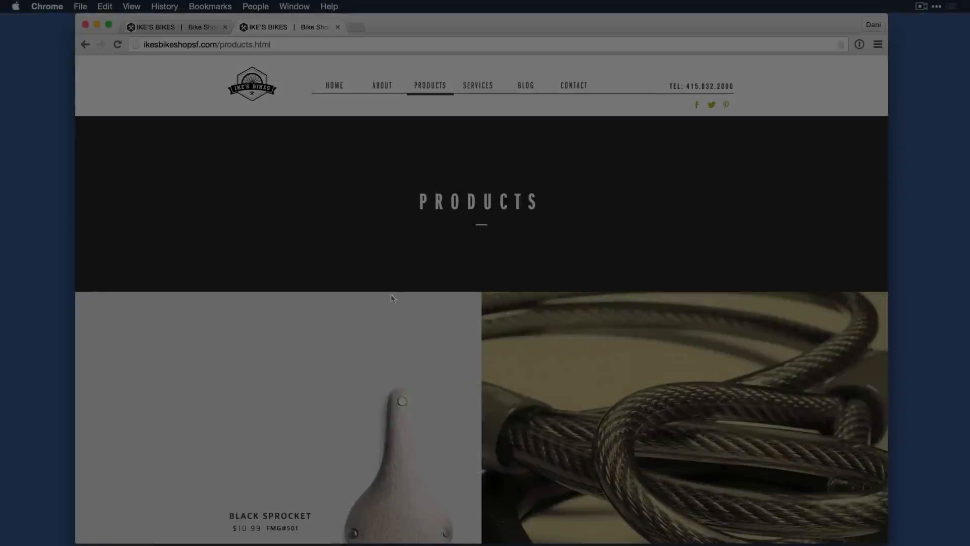
- Scroll the live site in Chrome and navigate to the Services page
{"action": "scroll", "scroll_direction": "down", "scroll_amount": 3}
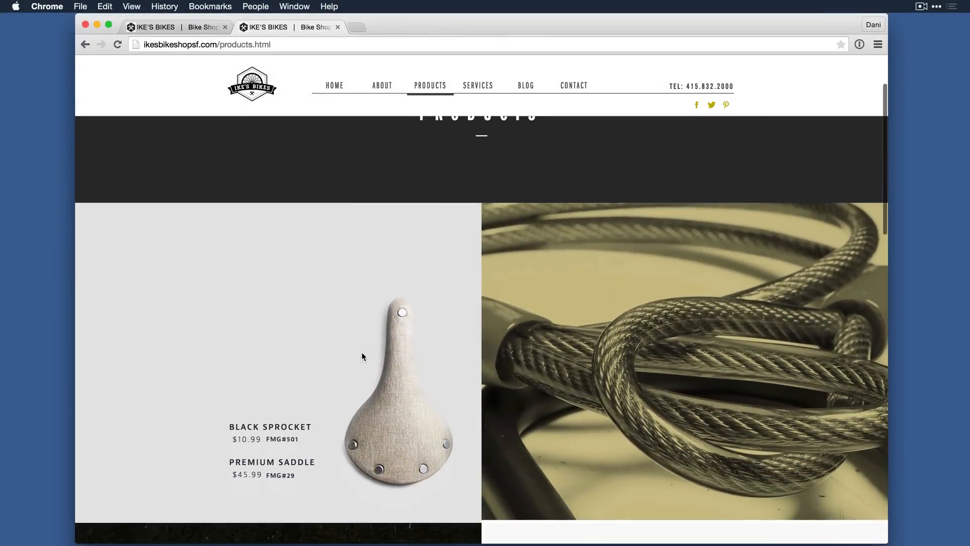
{"action": "scroll", "scroll_direction": "down", "scroll_amount": 3}
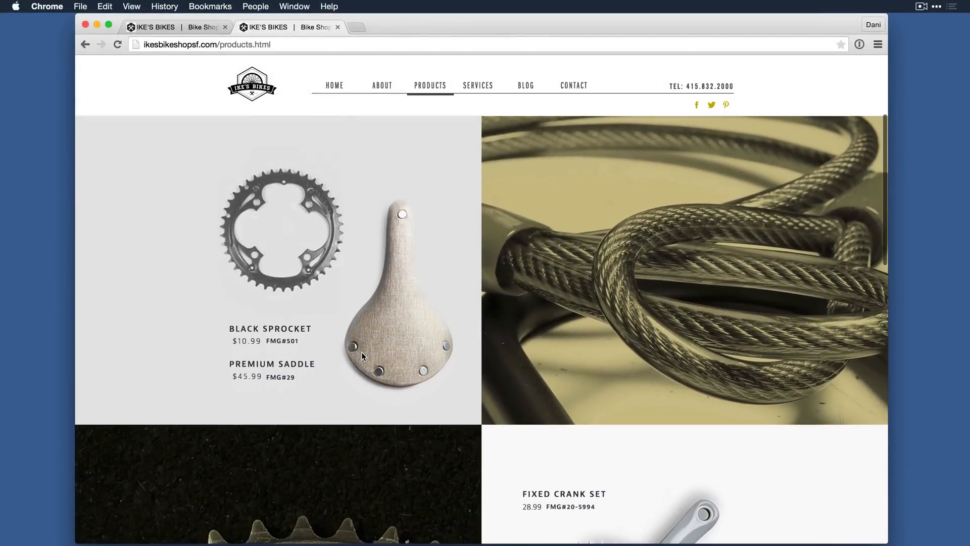
{"action": "scroll", "scroll_direction": "down", "scroll_amount": 3}
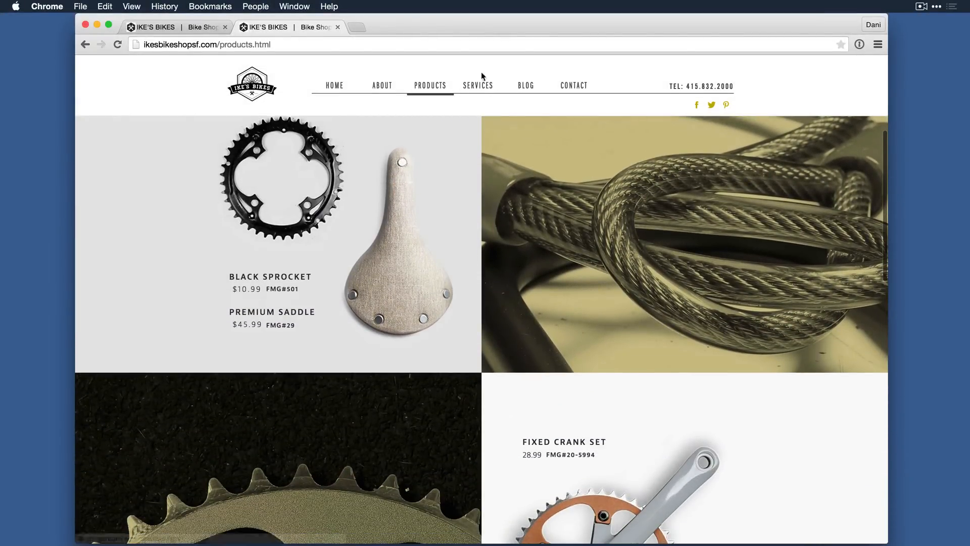
{"action": "left_click", "coordinate": [477, 85]}
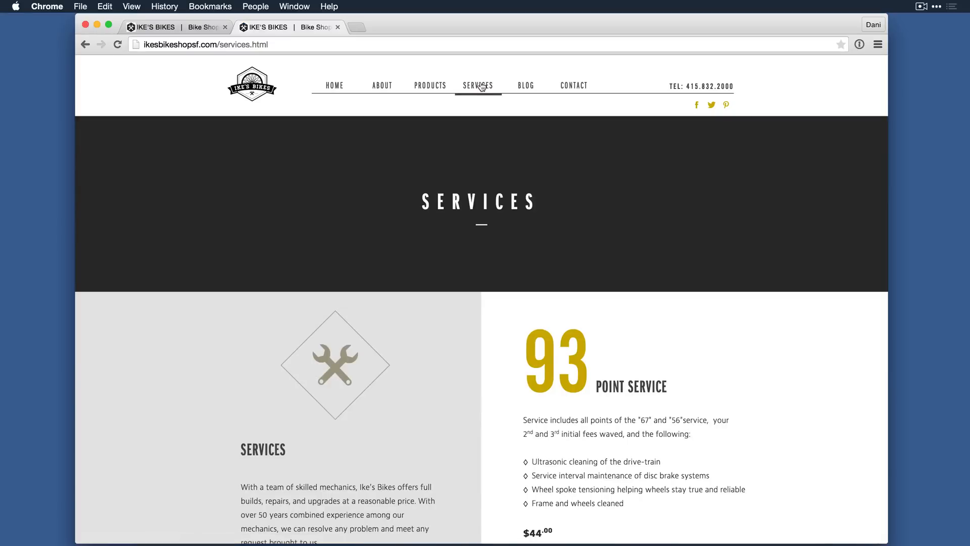
- Scroll the Services page down to its footer, then open the online widget directory
{"action": "scroll", "scroll_direction": "down", "scroll_amount": 3}
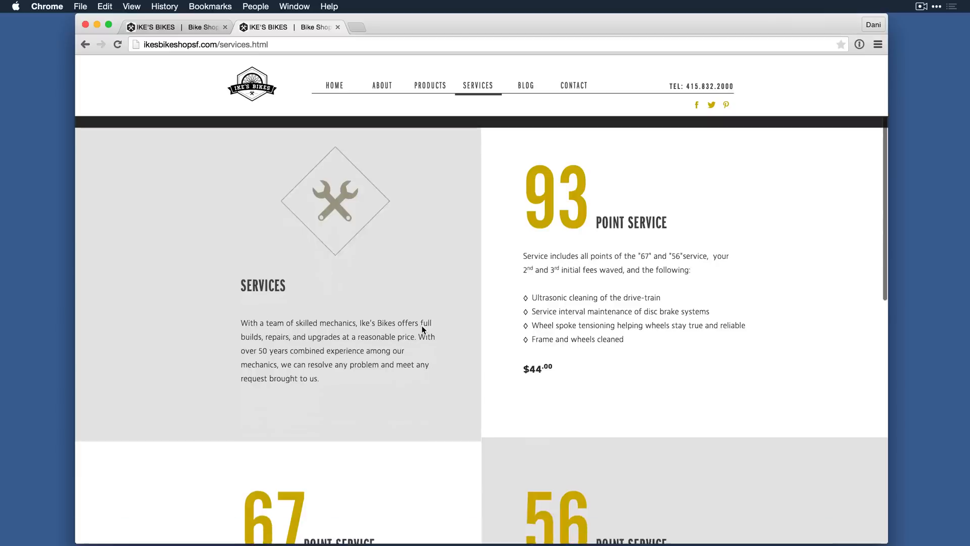
{"action": "scroll", "scroll_direction": "down", "scroll_amount": 3}
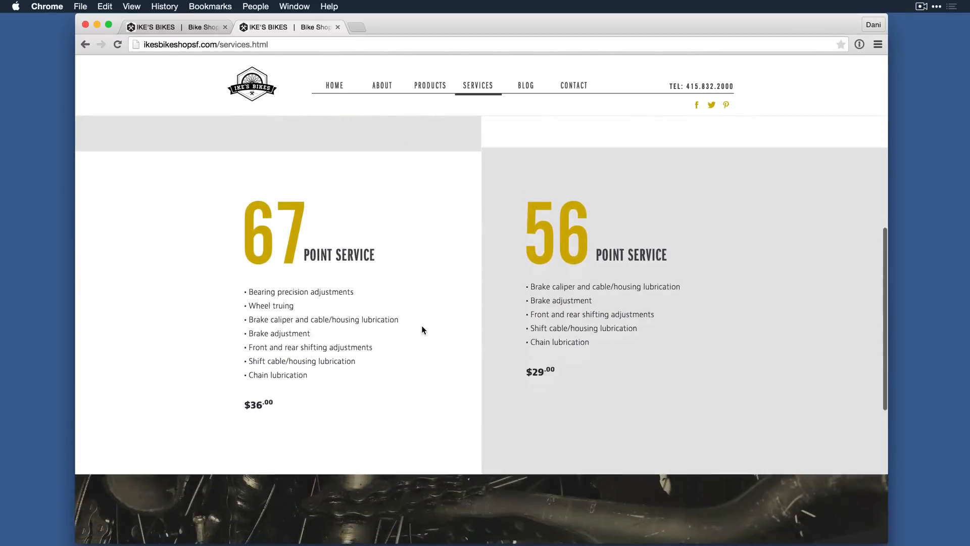
{"action": "scroll", "scroll_direction": "down", "scroll_amount": 3}
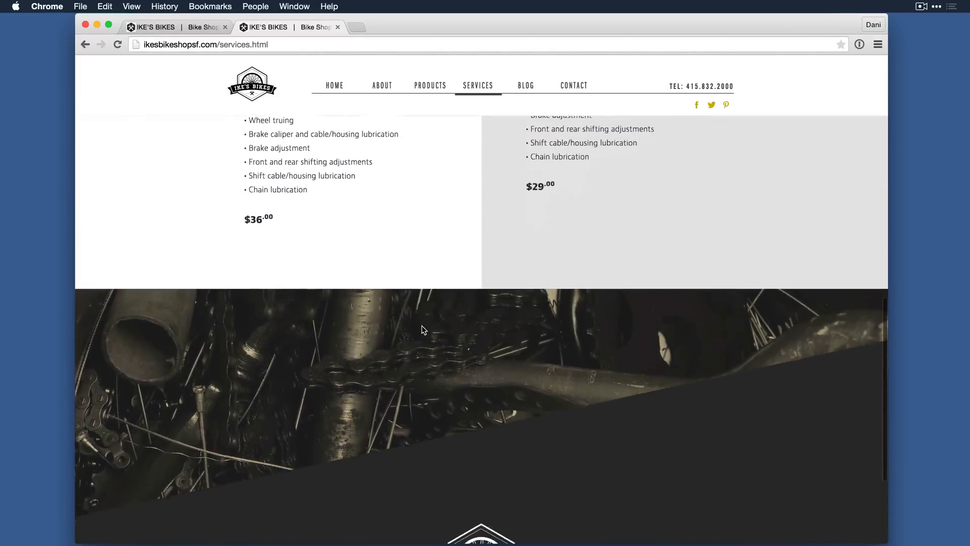
{"action": "scroll", "scroll_direction": "down", "scroll_amount": 3}
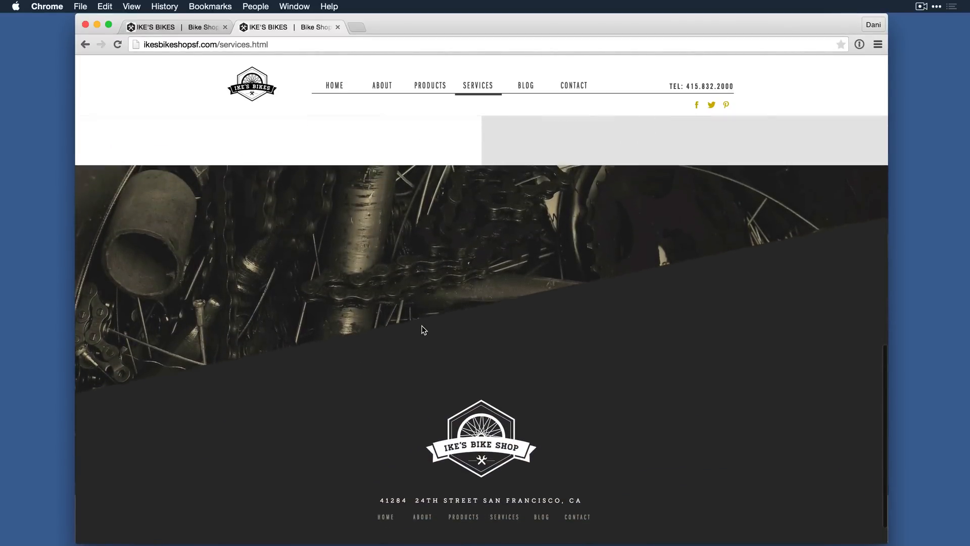
{"action": "scroll", "scroll_direction": "down", "scroll_amount": 3}
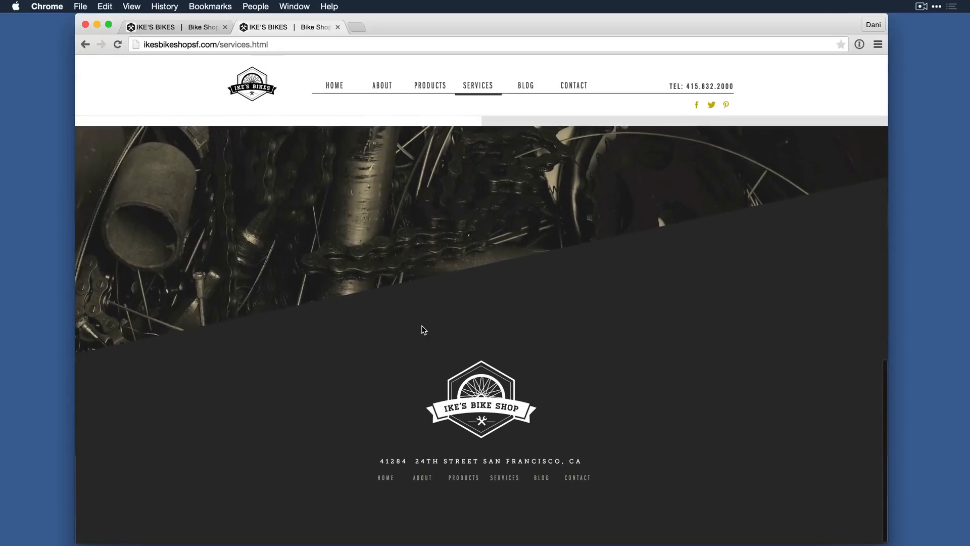
{"action": "scroll", "scroll_direction": "up", "scroll_amount": 3}
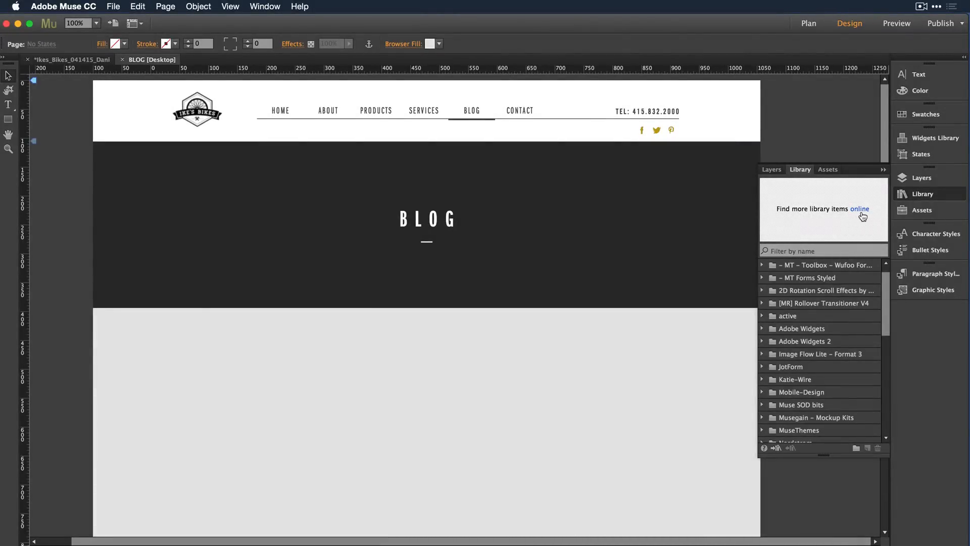
{"action": "left_click", "coordinate": [860, 208]}
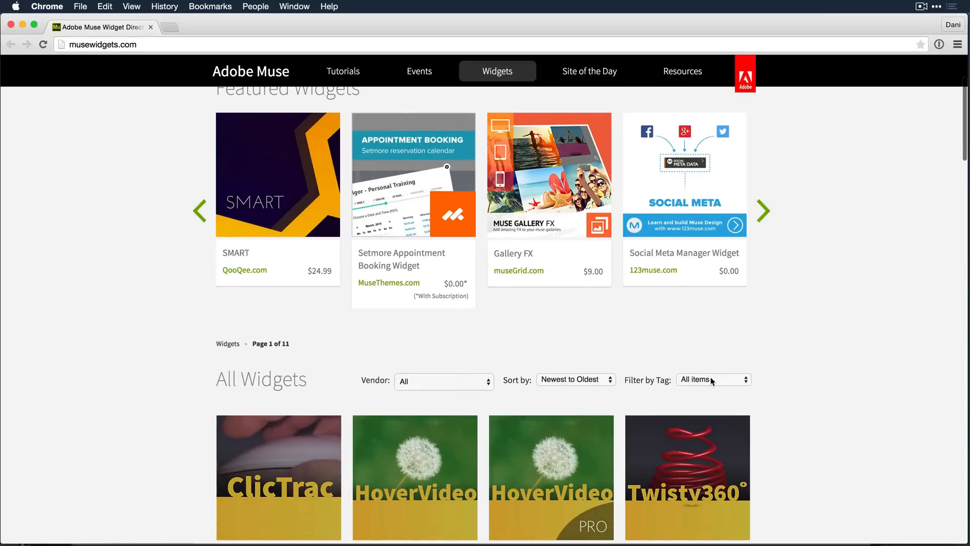
- Filter the musewidgets.com All Widgets listing by the blog tag
{"action": "left_click", "coordinate": [713, 380]}
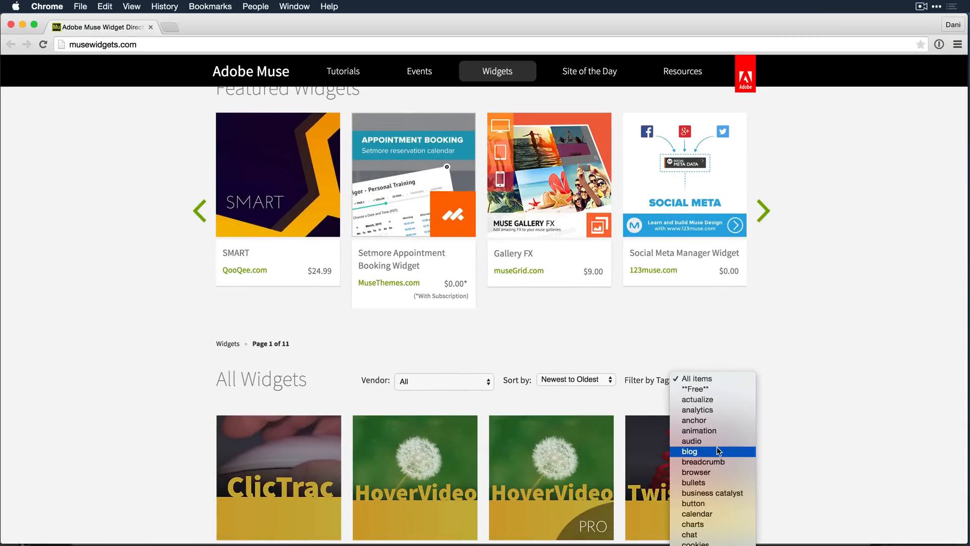
{"action": "left_click", "coordinate": [688, 451]}
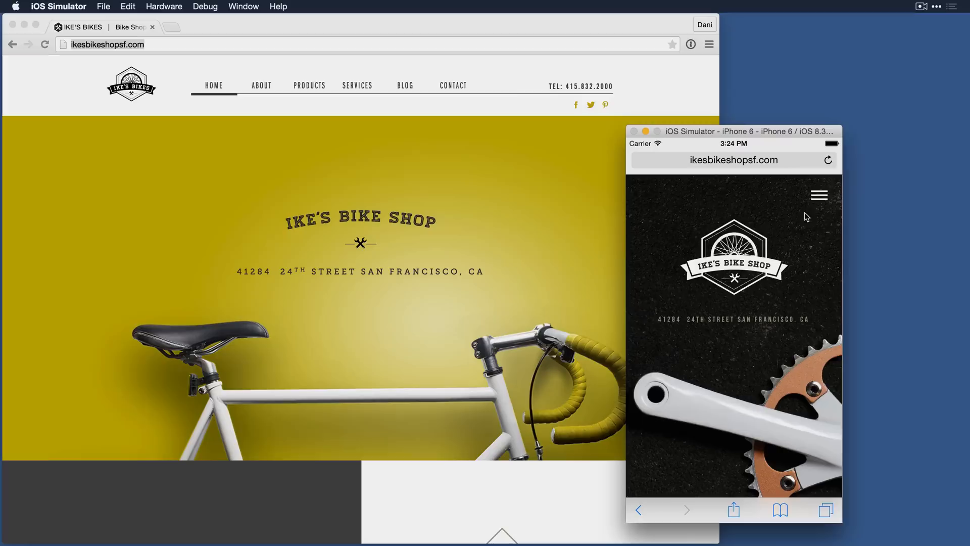
- In the iPhone simulator, use the hamburger menu to reach About, then Services
{"action": "left_click", "coordinate": [819, 194]}
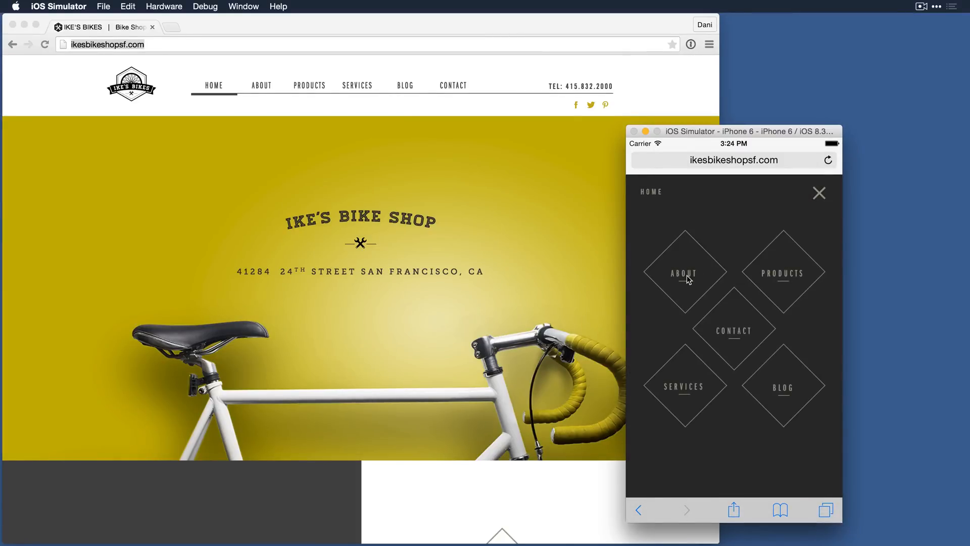
{"action": "left_click", "coordinate": [683, 273]}
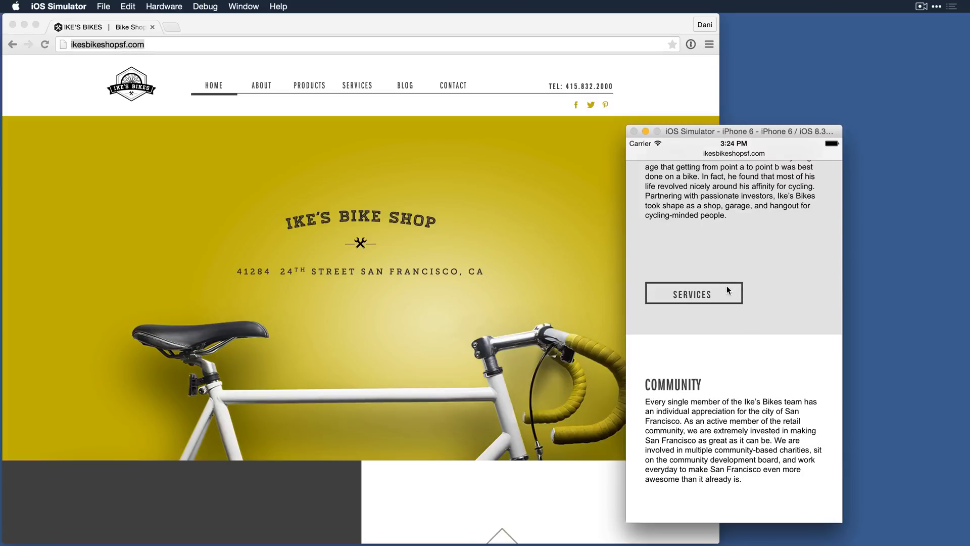
{"action": "left_click", "coordinate": [693, 293]}
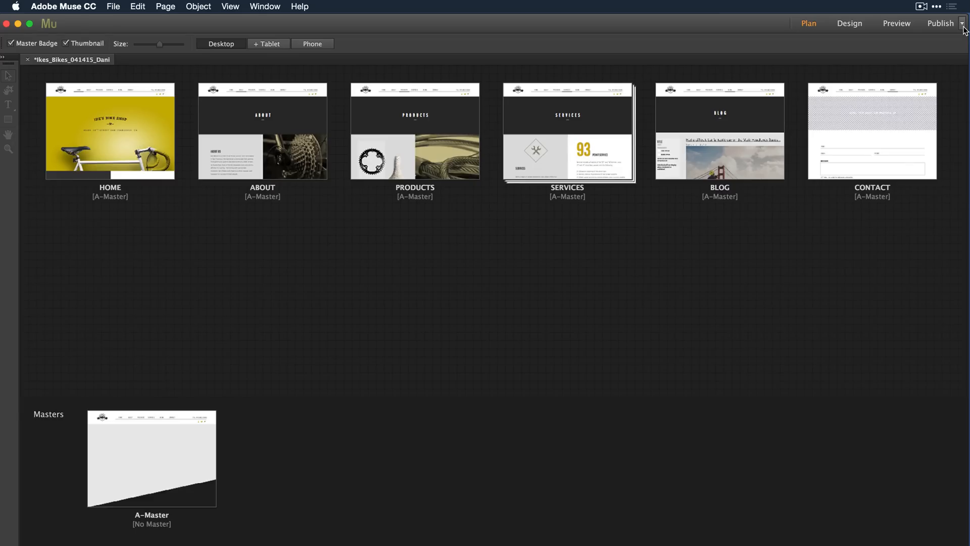
- Show the Publish dropdown options for the Ike's Bikes site in Plan view
{"action": "left_click", "coordinate": [959, 23]}
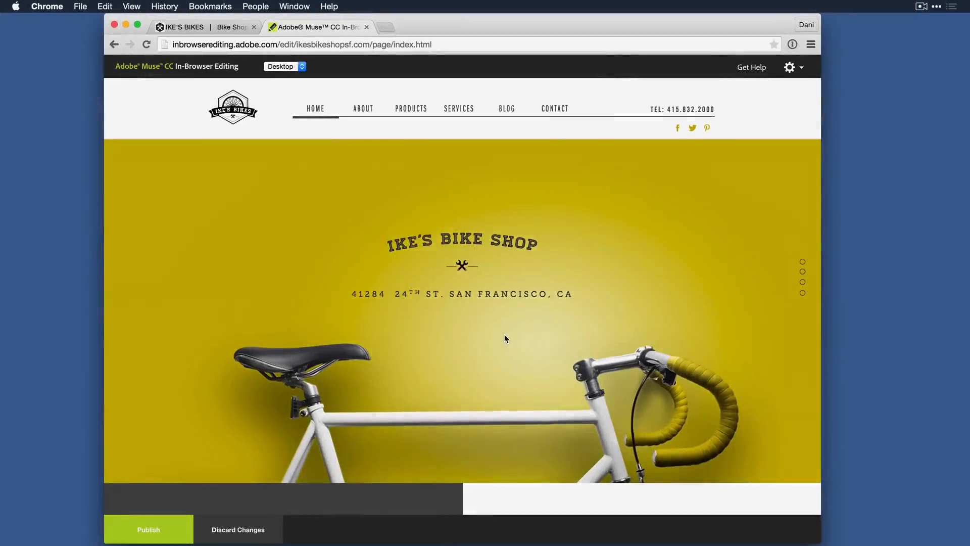
- Replace the home page chainring image with the crank photo from the site's images
{"action": "scroll", "scroll_direction": "down", "scroll_amount": 3}
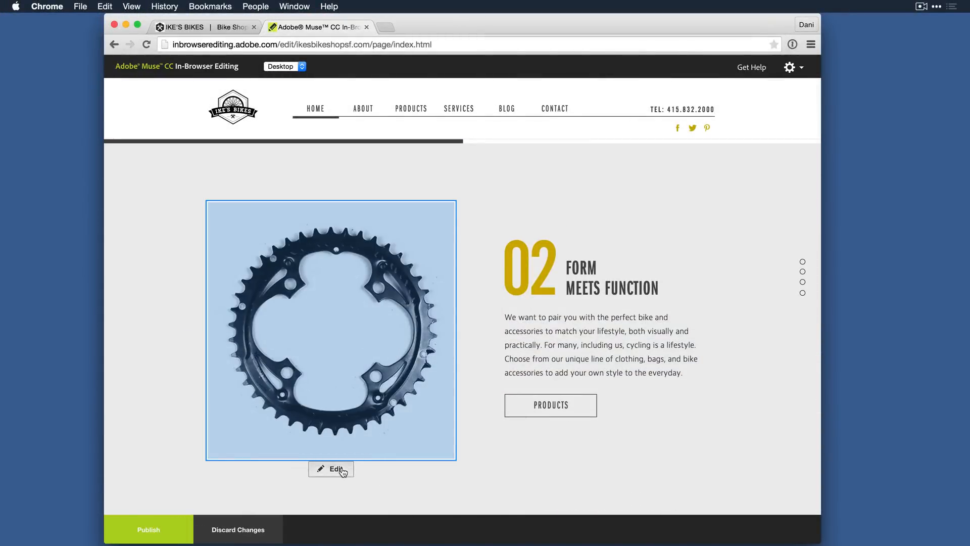
{"action": "left_click", "coordinate": [331, 468]}
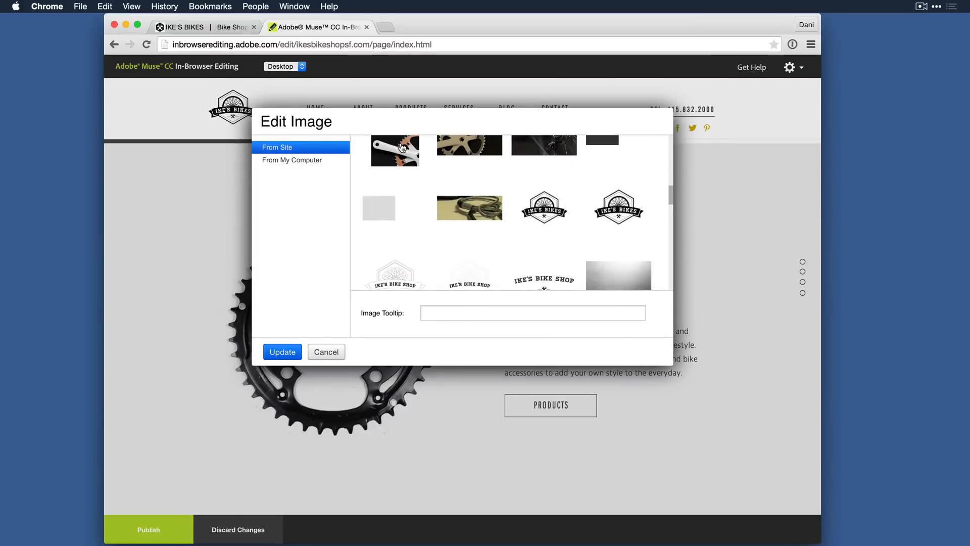
{"action": "left_click", "coordinate": [281, 351]}
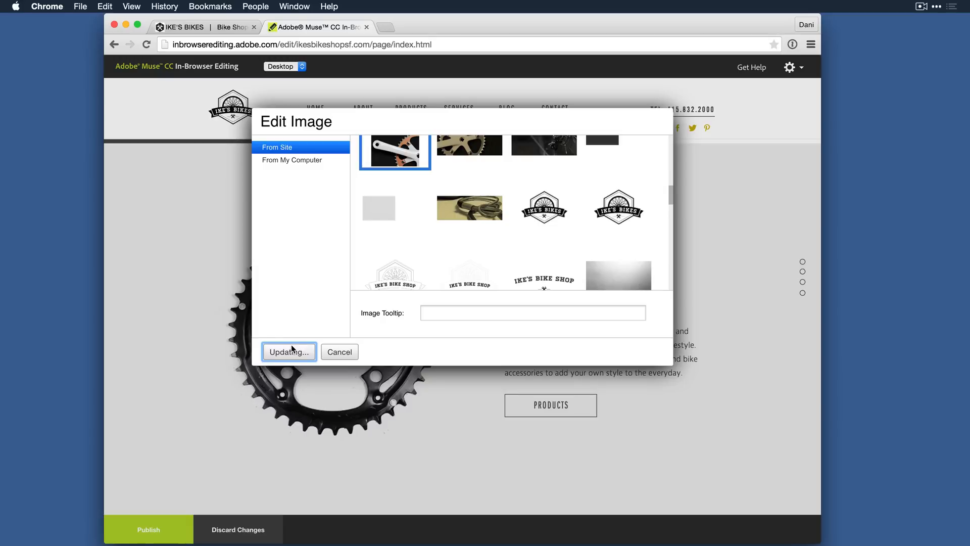
{"action": "left_click", "coordinate": [289, 352]}
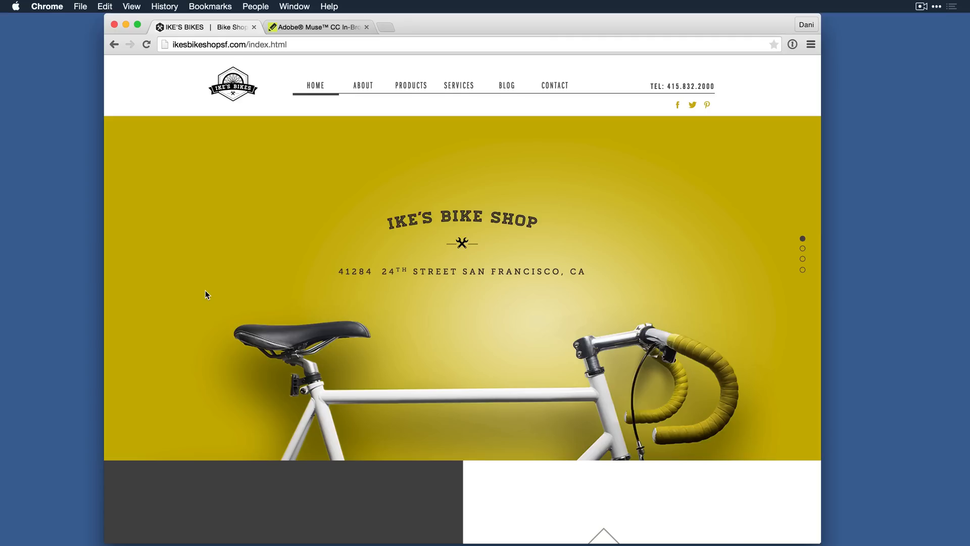
{"action": "mouse_move", "coordinate": [260, 224]}
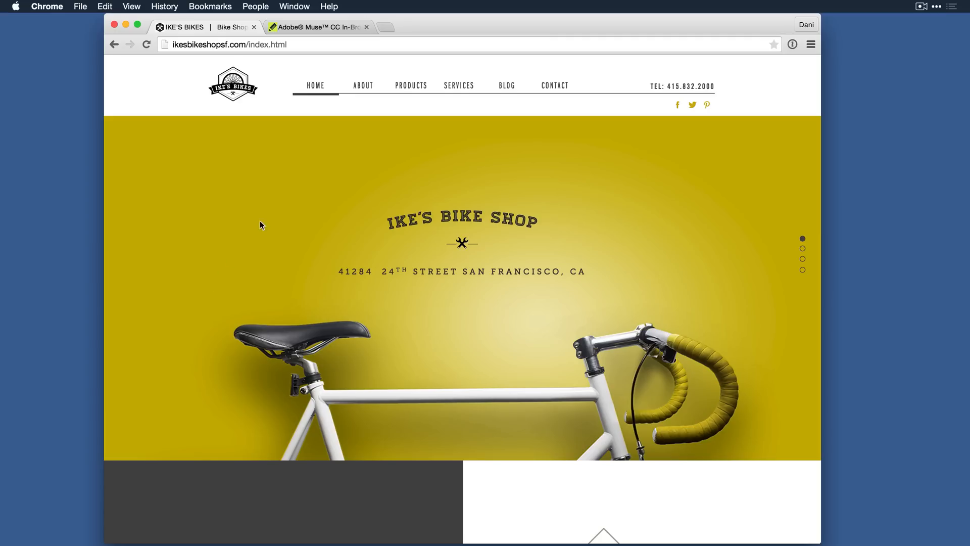
{"action": "mouse_move", "coordinate": [364, 85]}
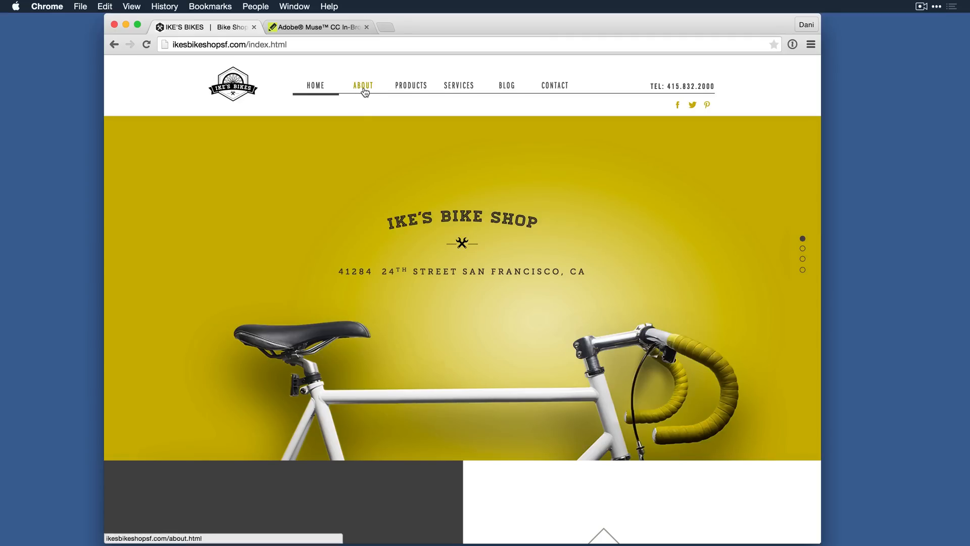
- Browse the live About, Products, Services, Blog and Contact pages via the top navigation, then return Home
{"action": "left_click", "coordinate": [363, 85]}
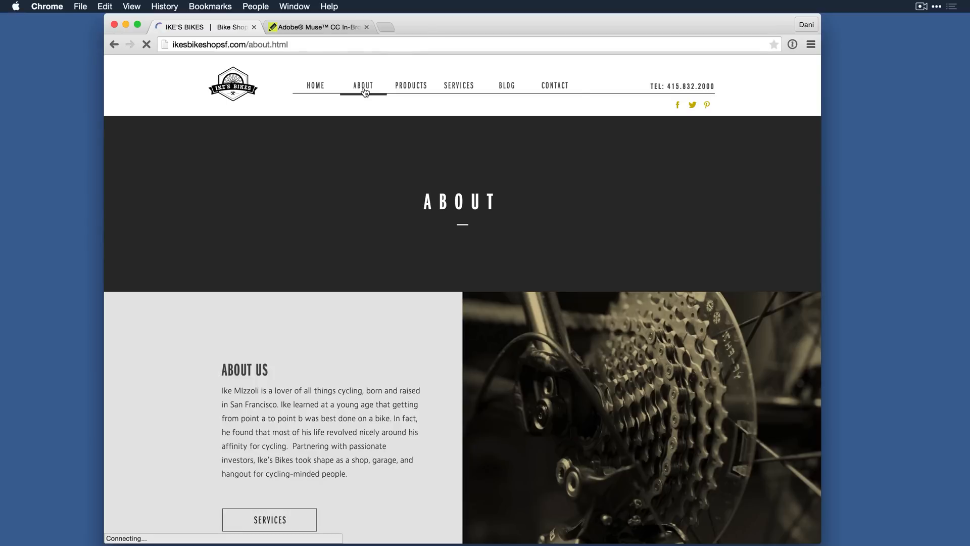
{"action": "mouse_move", "coordinate": [410, 85]}
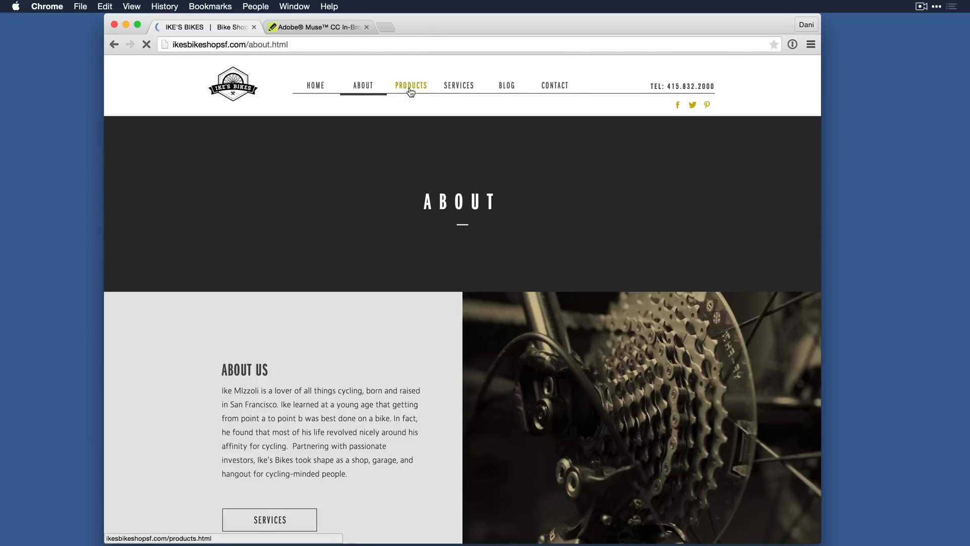
{"action": "left_click", "coordinate": [411, 85]}
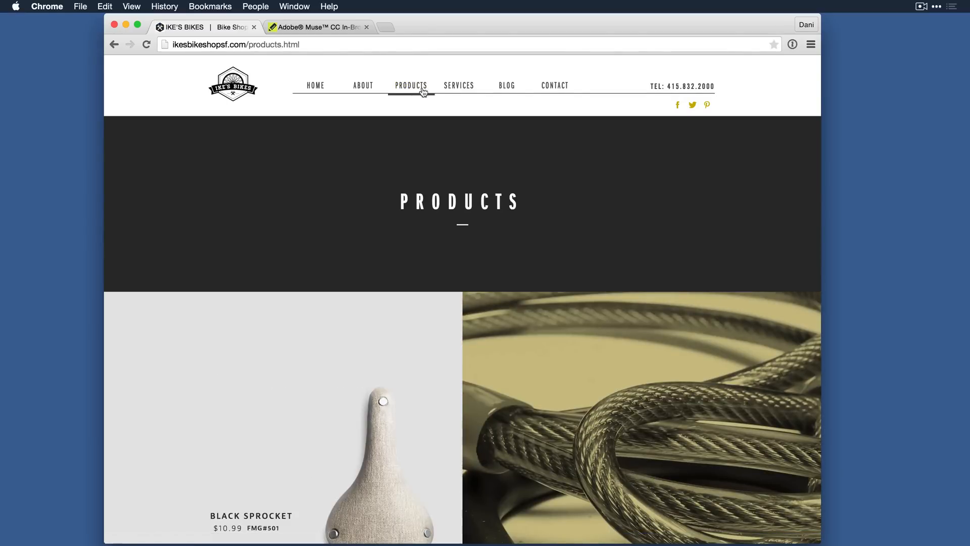
{"action": "left_click", "coordinate": [458, 86]}
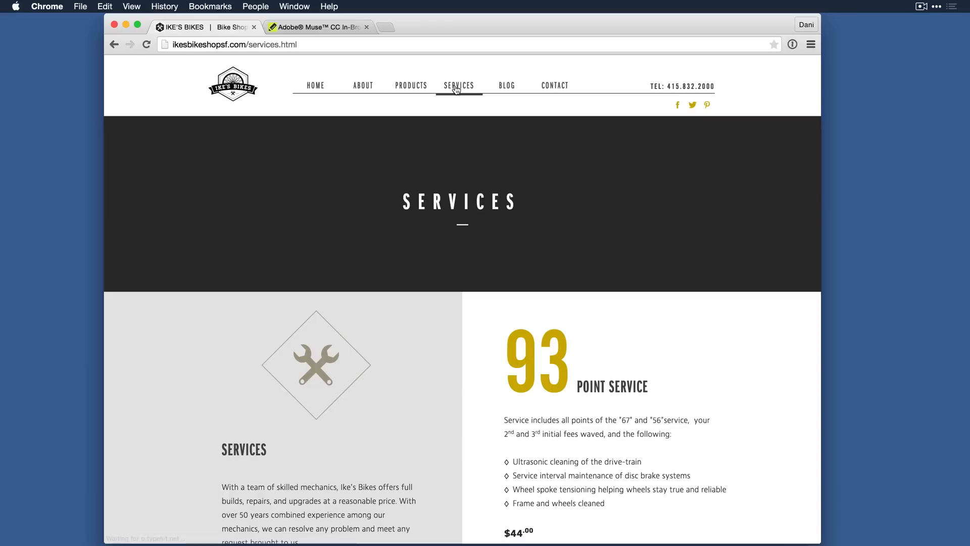
{"action": "left_click", "coordinate": [506, 85]}
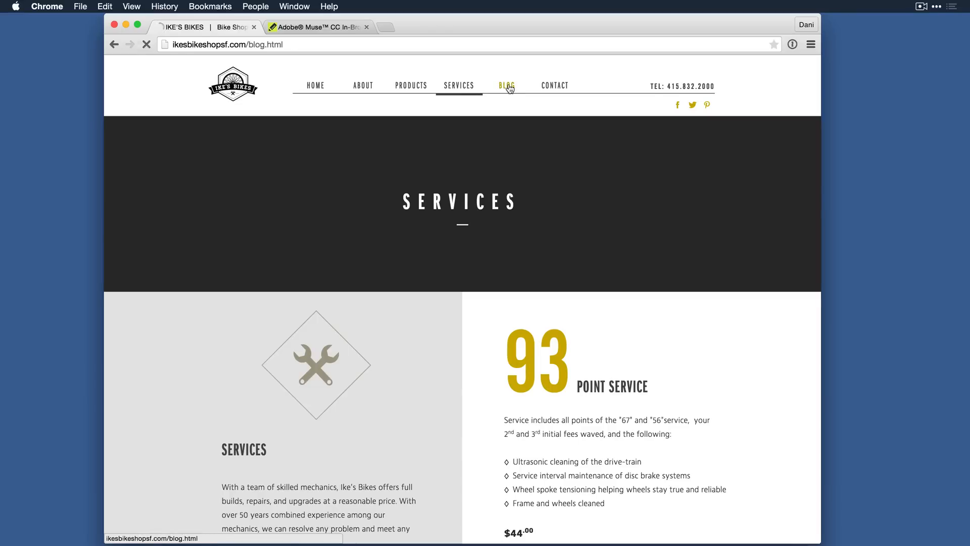
{"action": "left_click", "coordinate": [507, 85]}
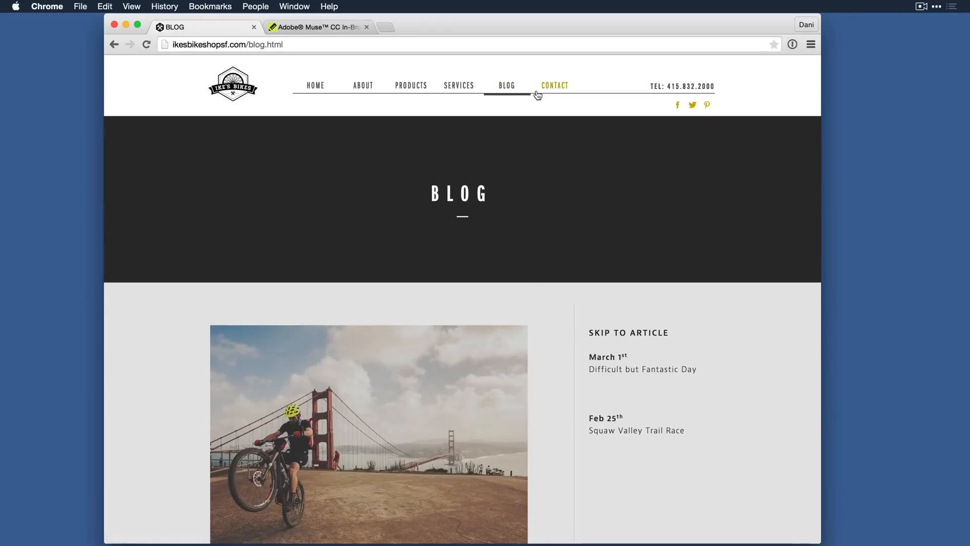
{"action": "left_click", "coordinate": [553, 85]}
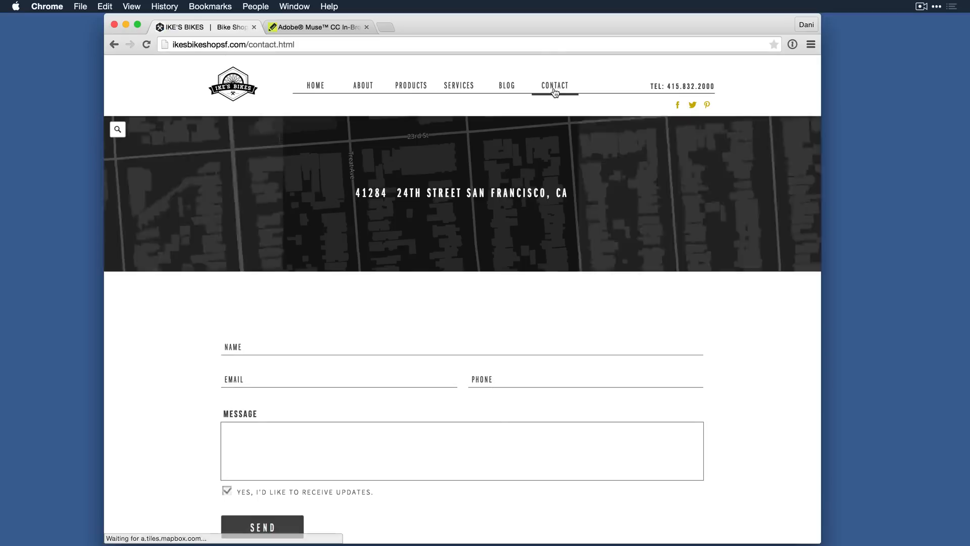
{"action": "left_click", "coordinate": [315, 85]}
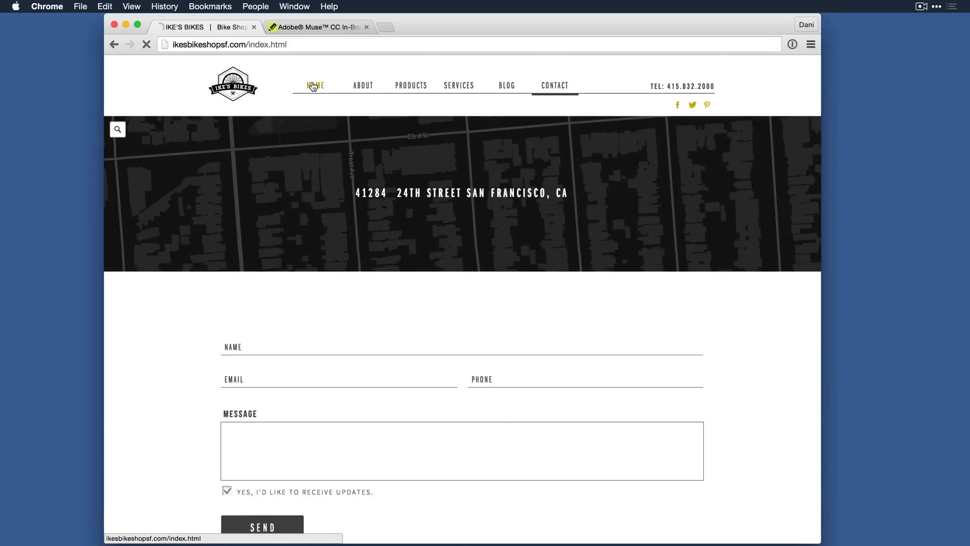